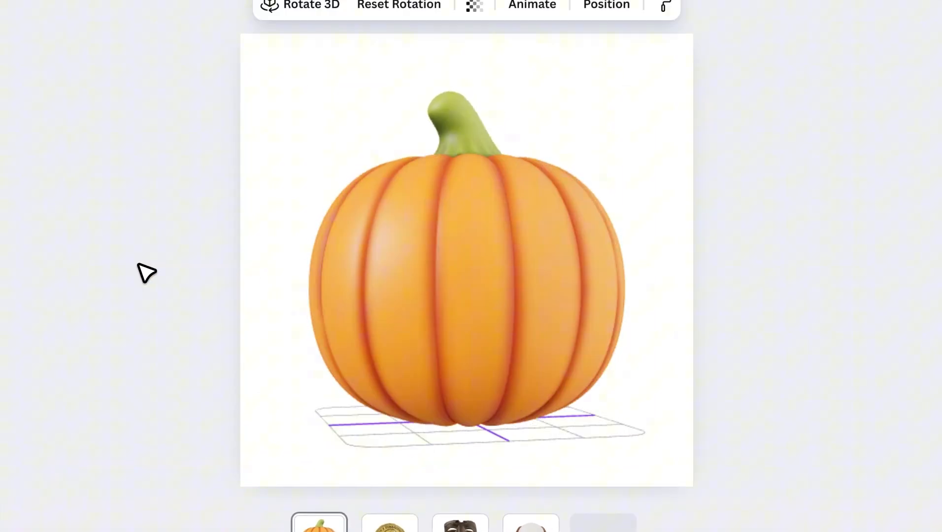
# Tilt the sample pumpkin to show its carved face, then preview the coin and mask pages
pyautogui.moveTo(147, 274); pyautogui.dragTo(484, 249)
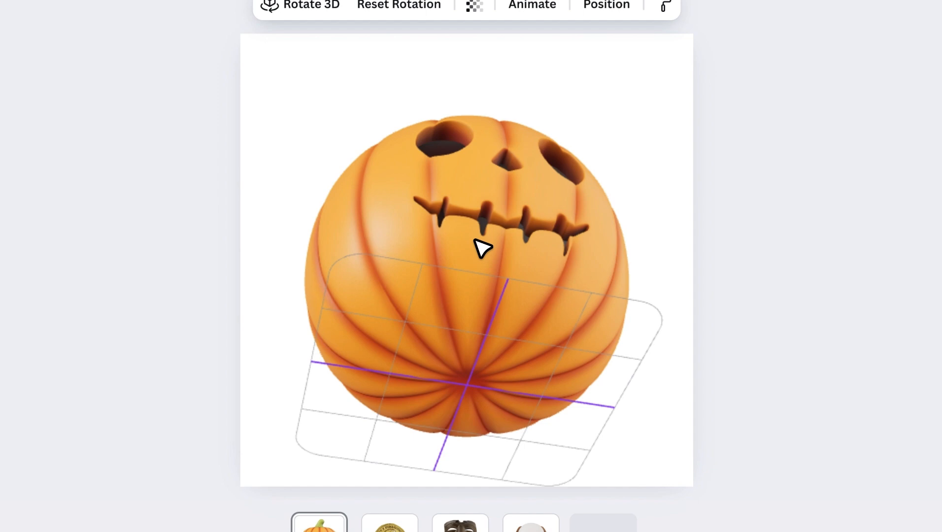
pyautogui.click(389, 527)
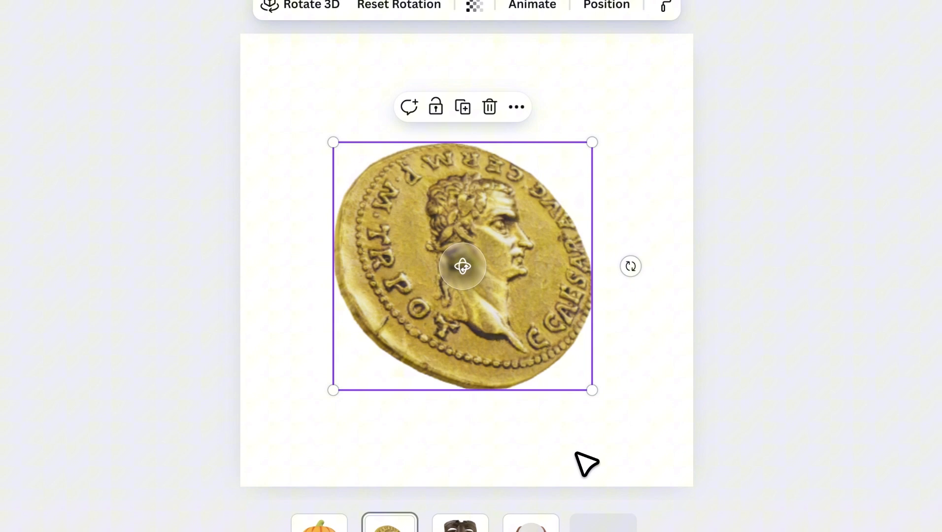
pyautogui.click(460, 527)
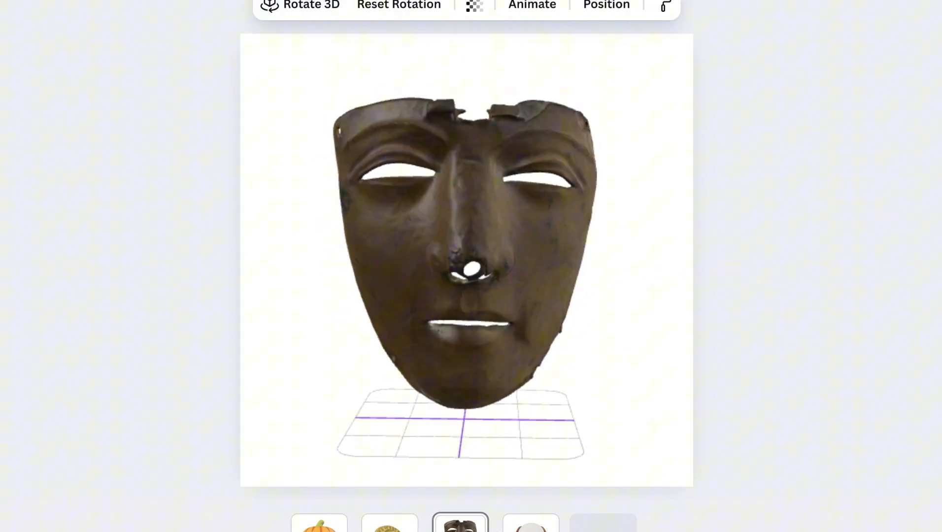
pyautogui.click(530, 528)
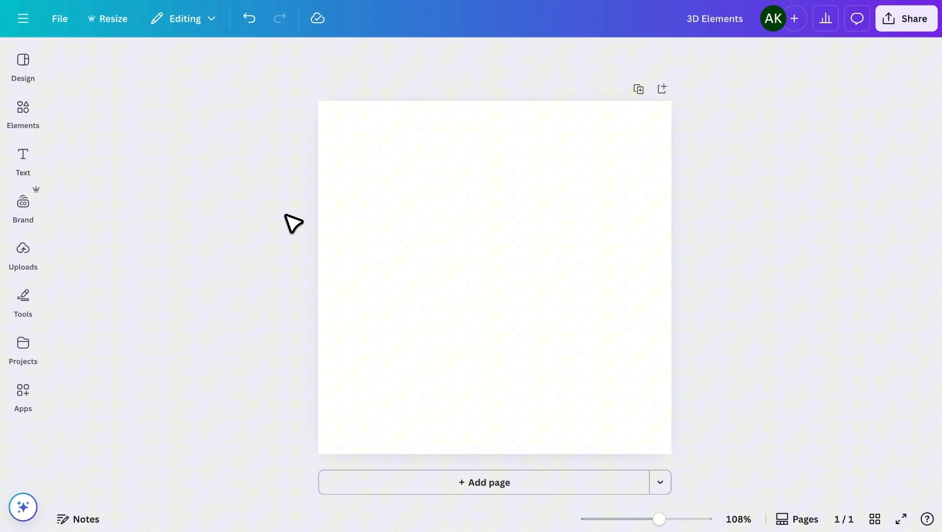
# Rerun the 'drink' search in the Elements library and scroll through the 3D results
pyautogui.click(22, 114)
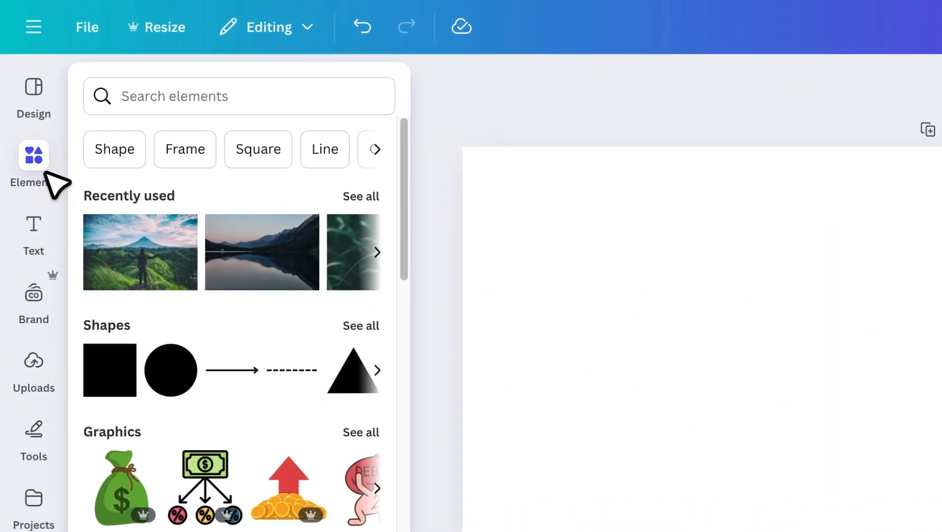
pyautogui.click(240, 97)
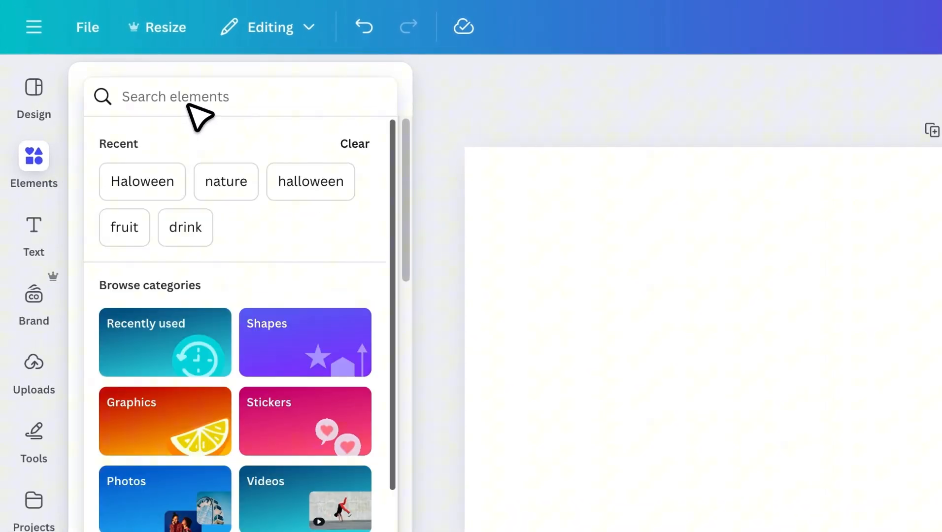
pyautogui.click(184, 227)
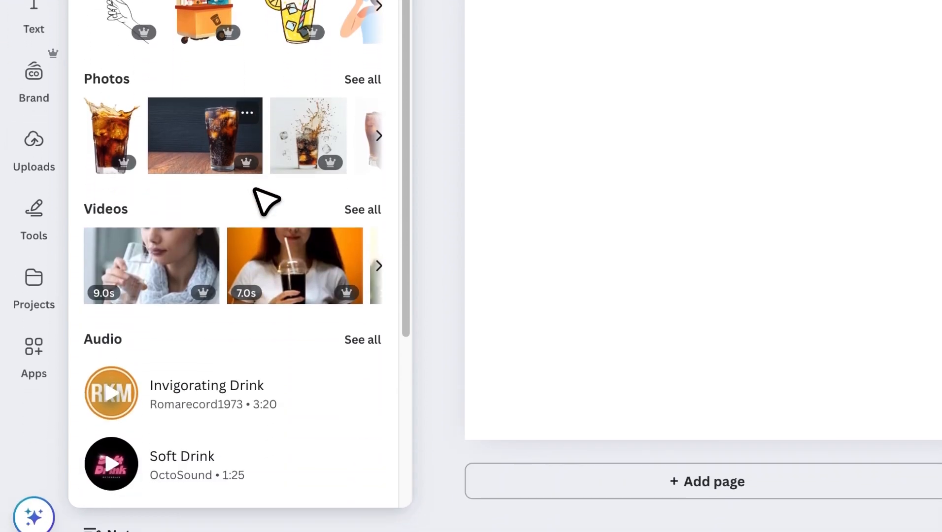
pyautogui.scroll(-3)
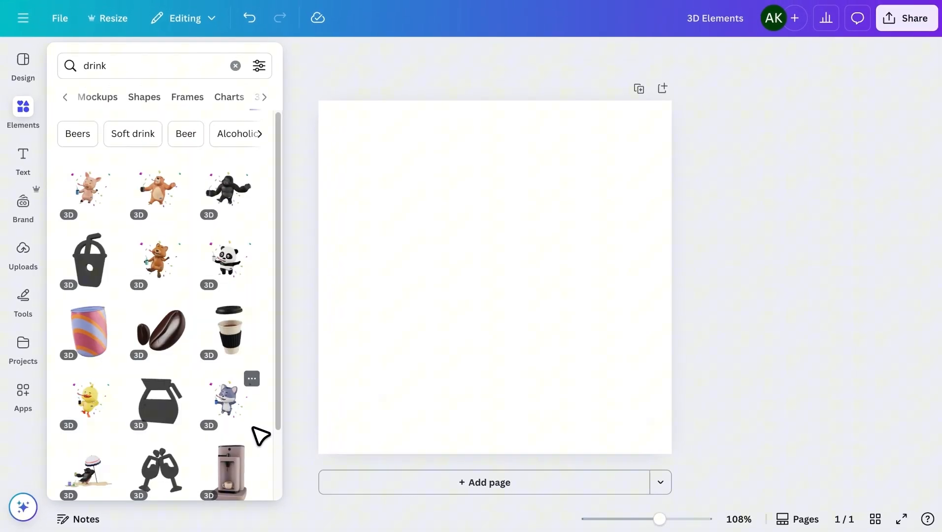
pyautogui.scroll(-3)
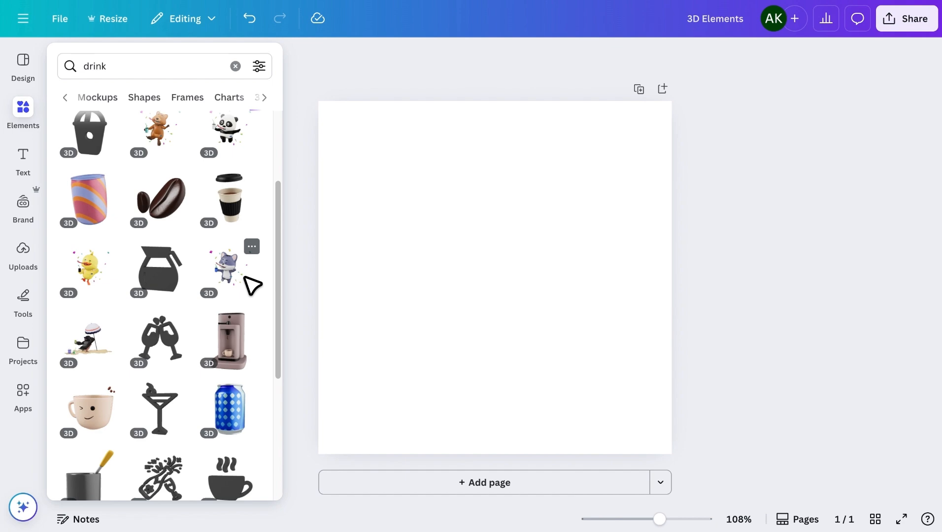
pyautogui.scroll(-3)
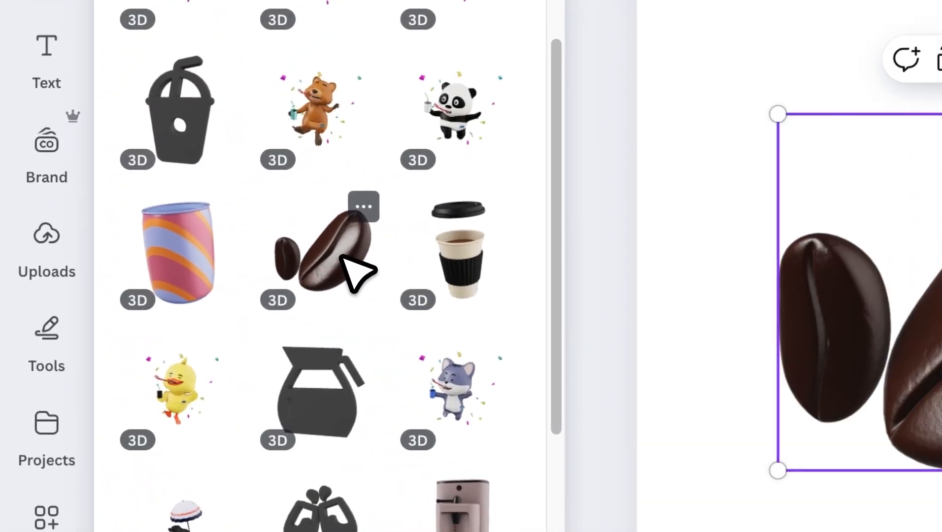
# Insert the 3D coffee beans element on the page and add a new blank page
pyautogui.click(321, 249)
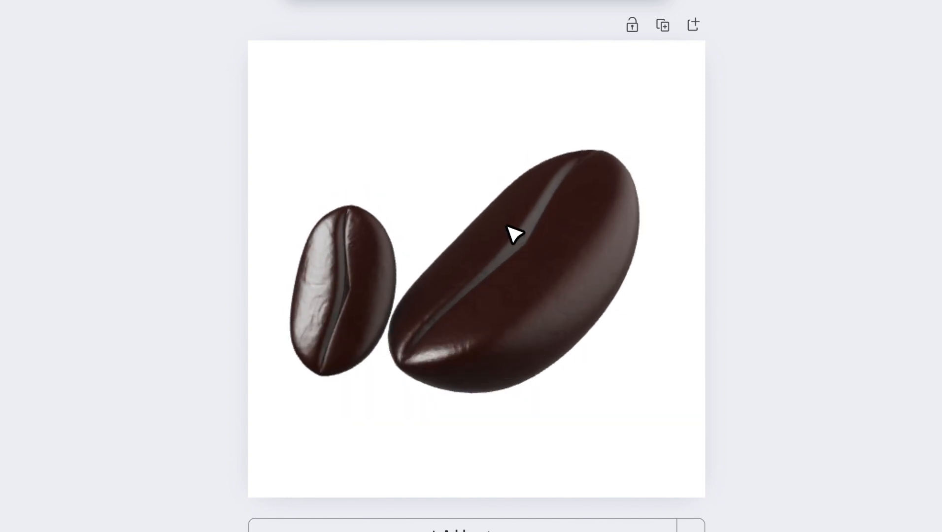
pyautogui.click(514, 234)
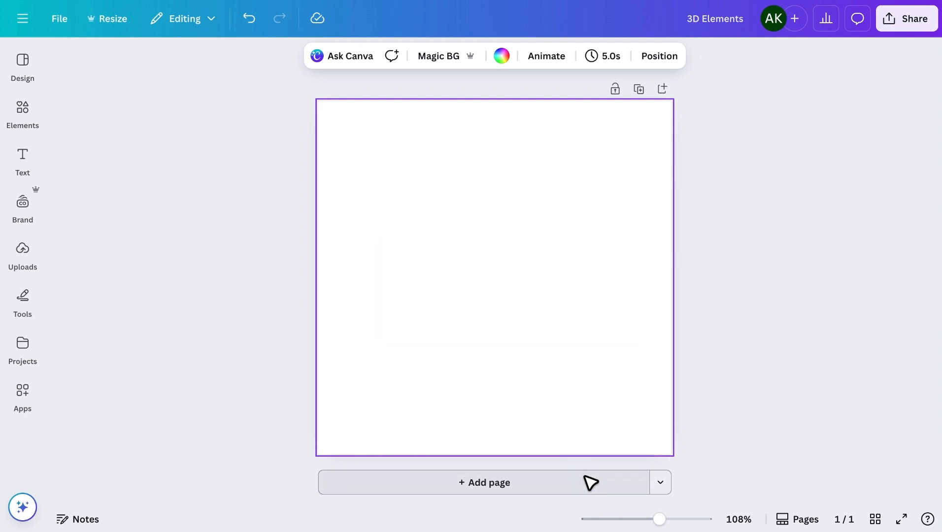
# Replace the element search with 'halloween' and browse the 3D results
pyautogui.click(23, 112)
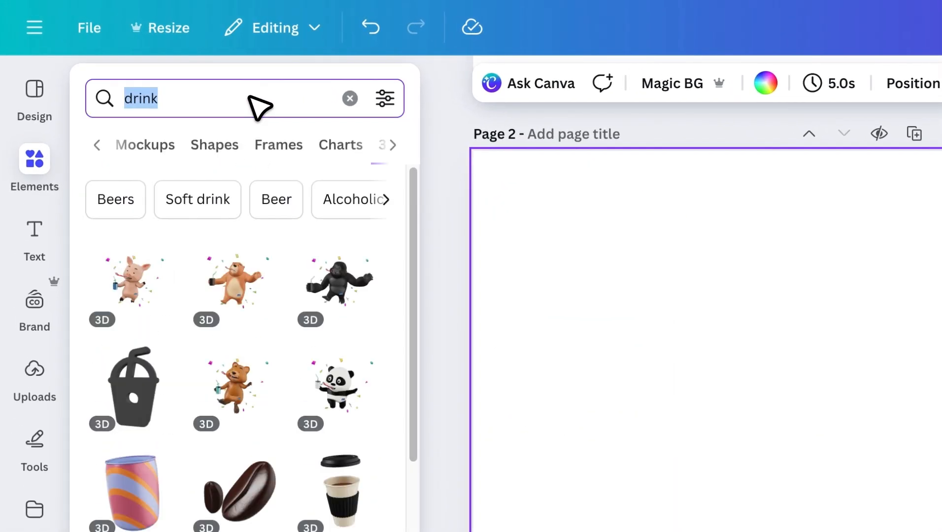
pyautogui.write('halloween')
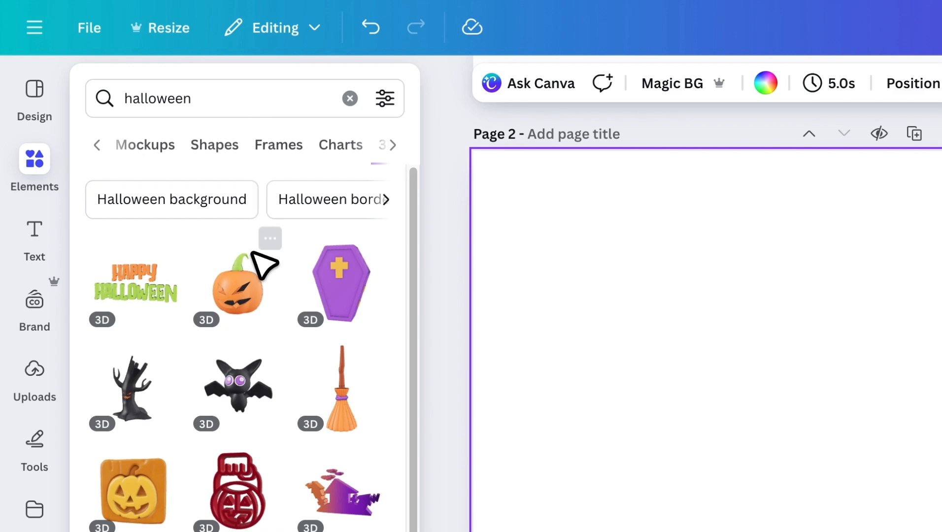
pyautogui.scroll(-3)
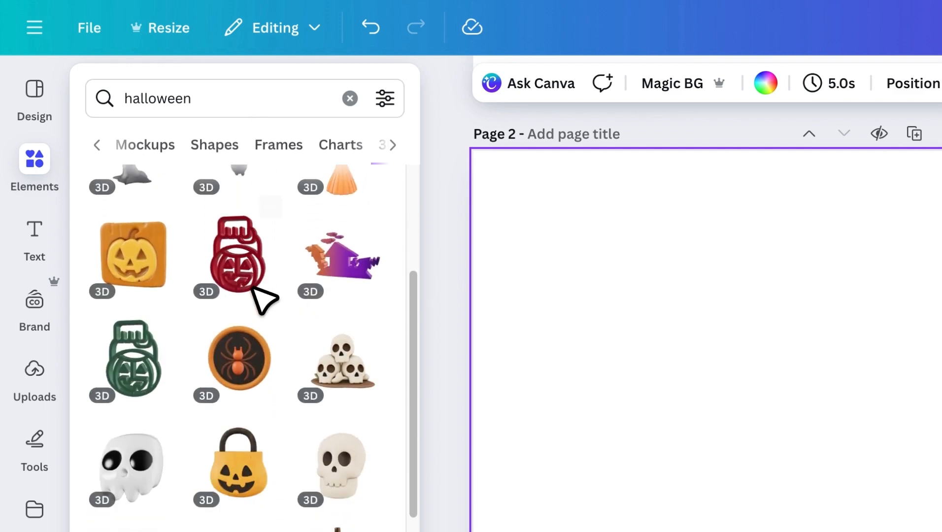
pyautogui.scroll(-3)
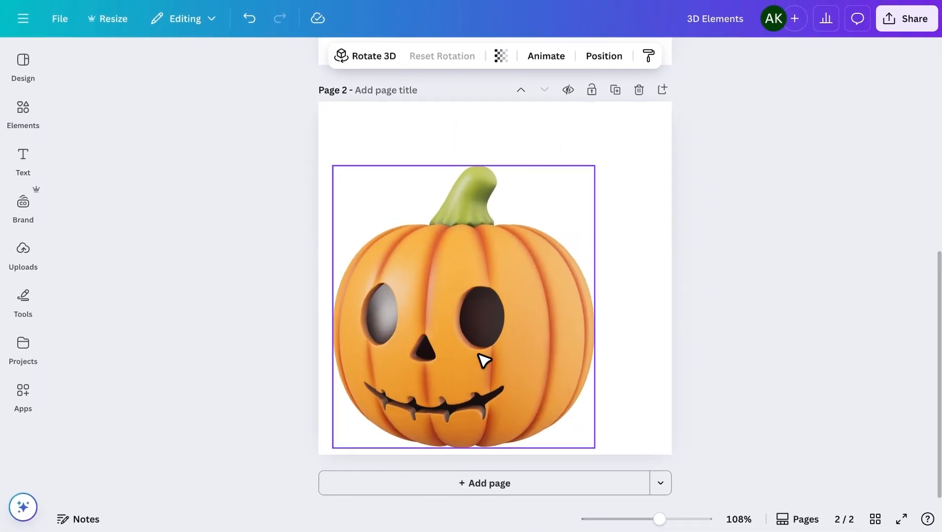
# Rotate the jack-o'-lantern in 3D so its carved face points sideways
pyautogui.moveTo(484, 361); pyautogui.dragTo(424, 280)
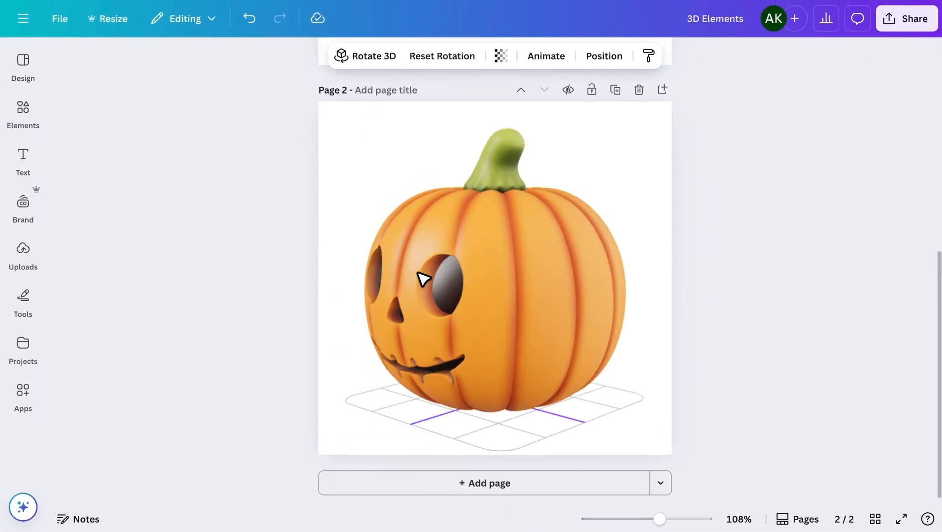
pyautogui.moveTo(421, 279); pyautogui.dragTo(477, 271)
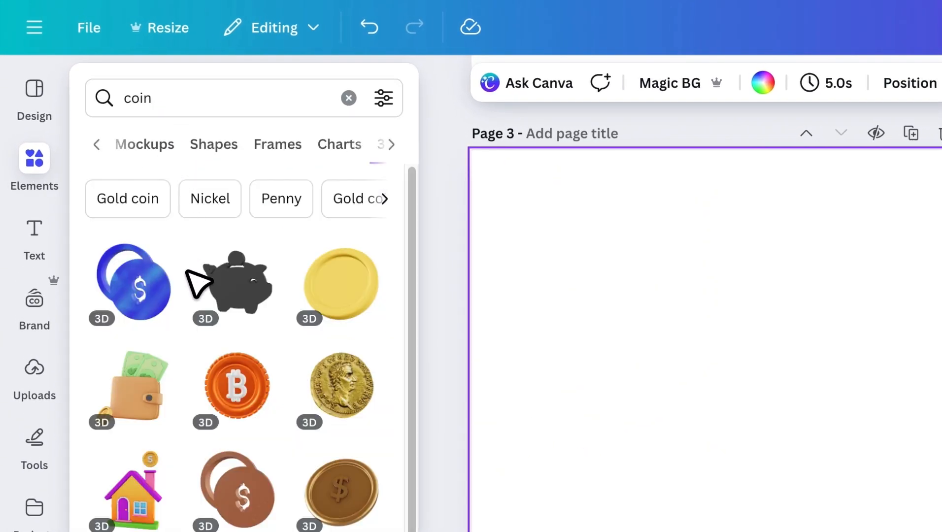
# Place the gold Roman coin on page 3 and tilt it with Rotate 3D
pyautogui.scroll(-3)
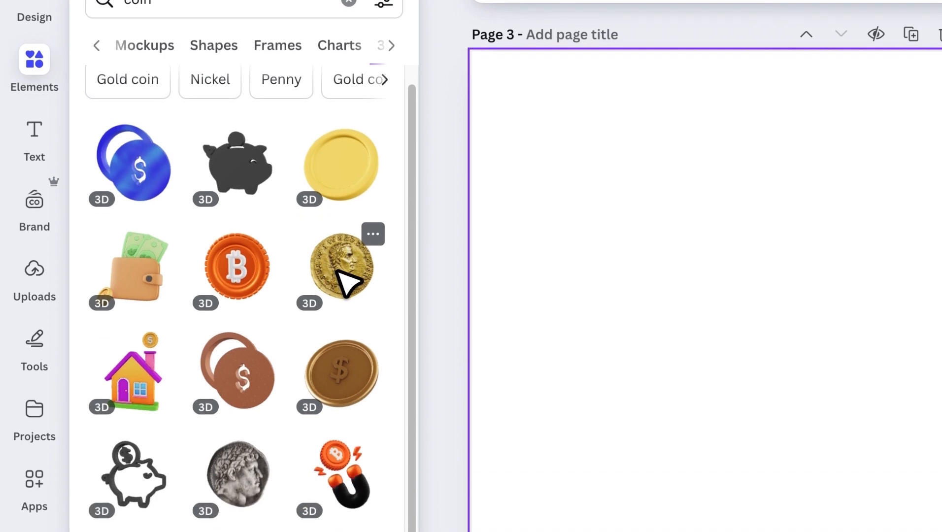
pyautogui.click(338, 268)
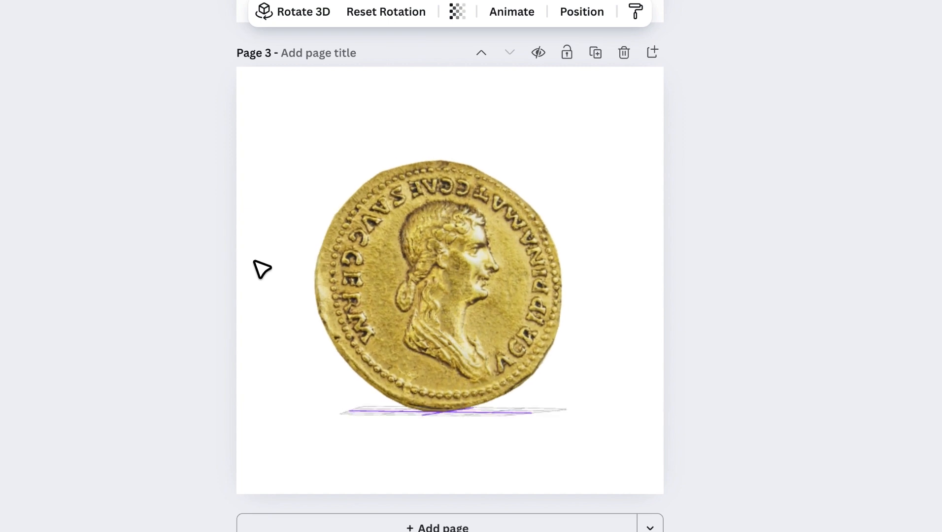
pyautogui.moveTo(262, 270); pyautogui.dragTo(438, 261)
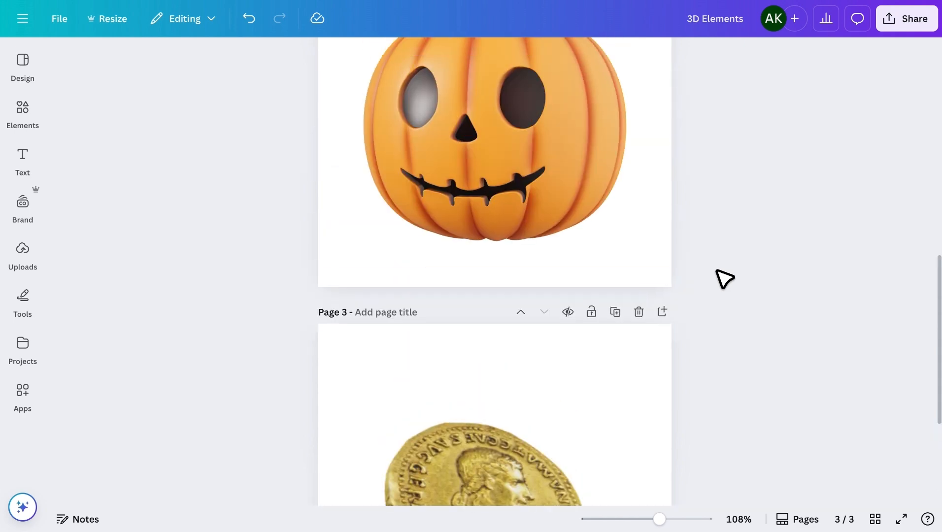
pyautogui.scroll(3)
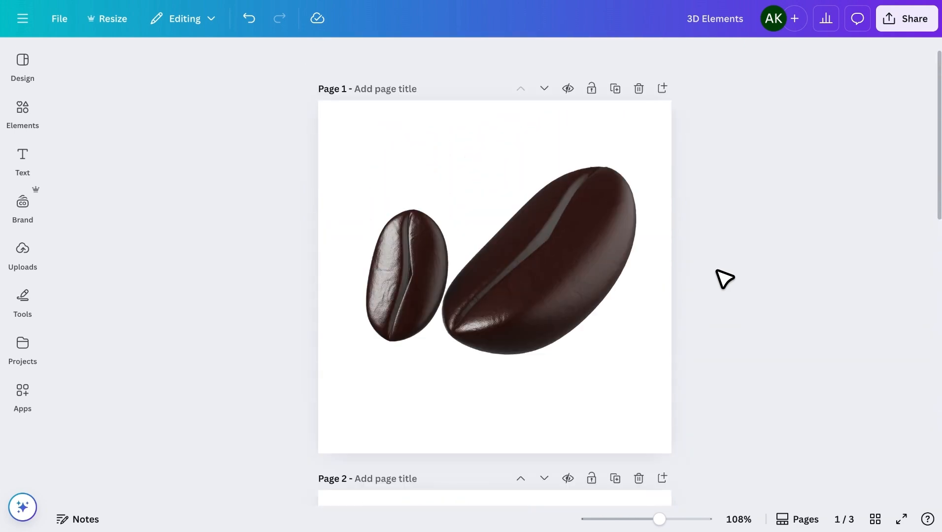
pyautogui.scroll(-3)
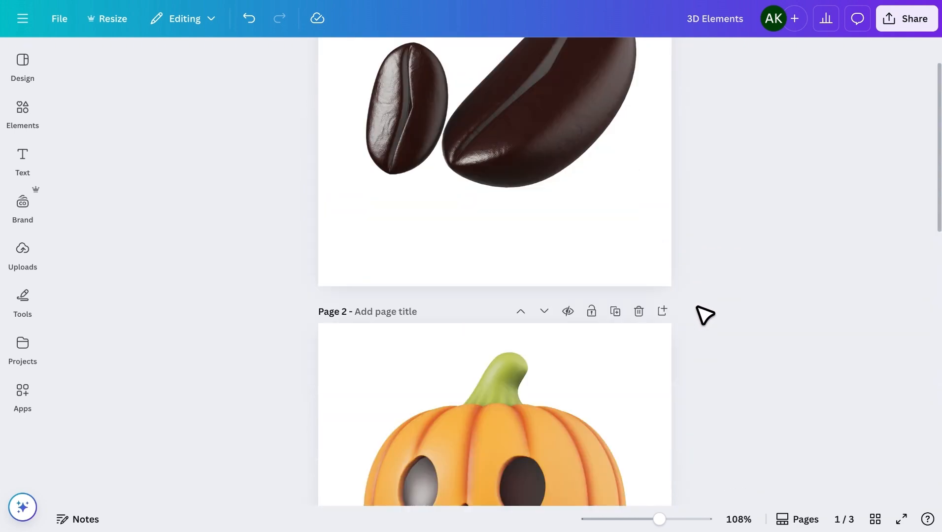
pyautogui.scroll(-3)
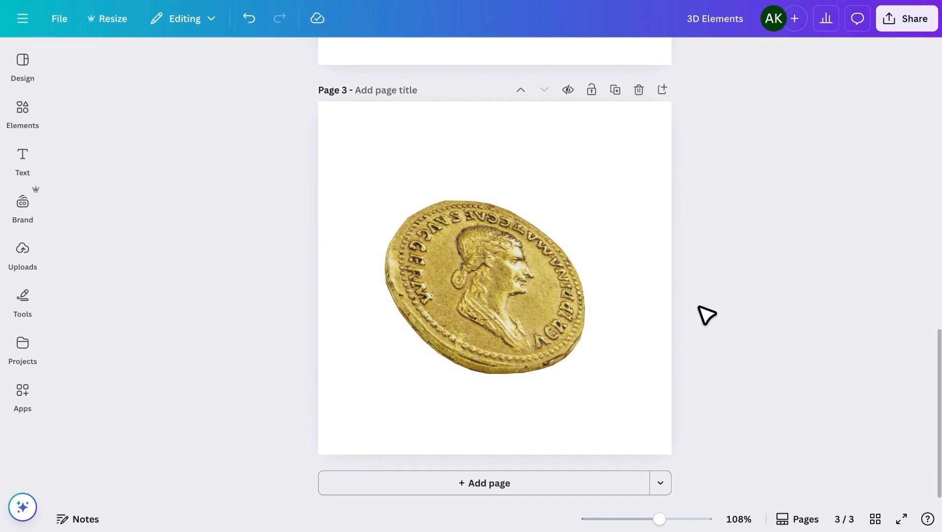